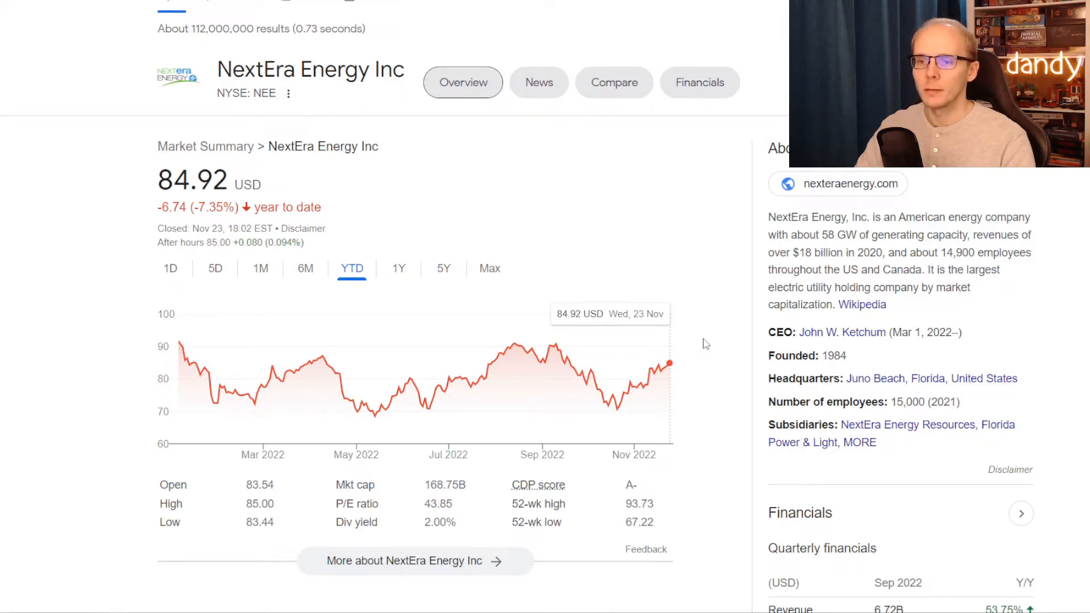
- Look up Duke Energy stock on Google and read its 4.08% dividend yield
left_click(444, 268)
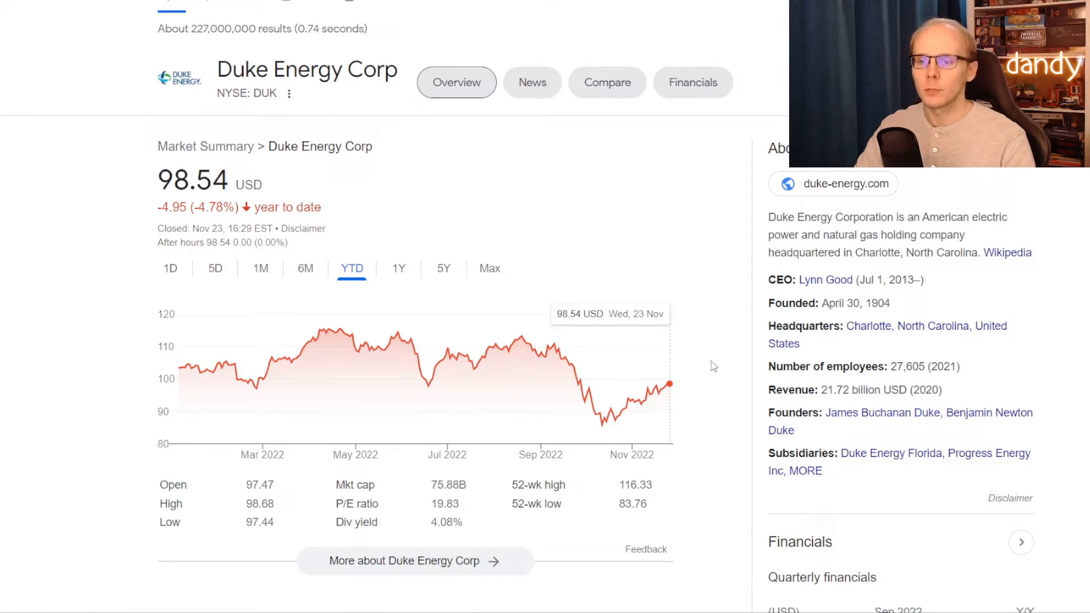
left_click(444, 268)
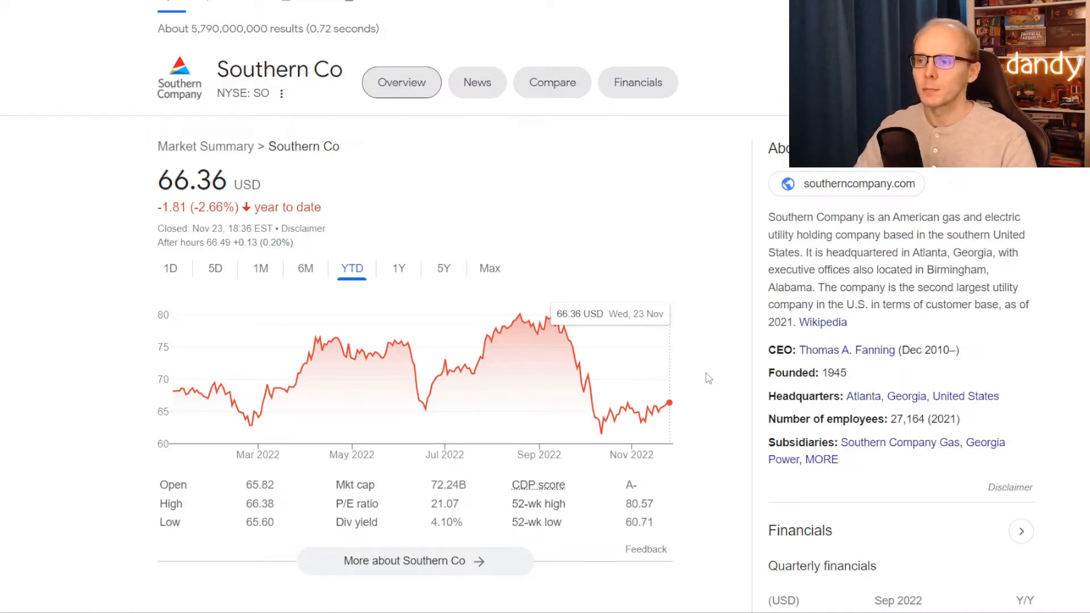
- Look up Southern Co stock on Google and read its 4.10% dividend yield
left_click(443, 268)
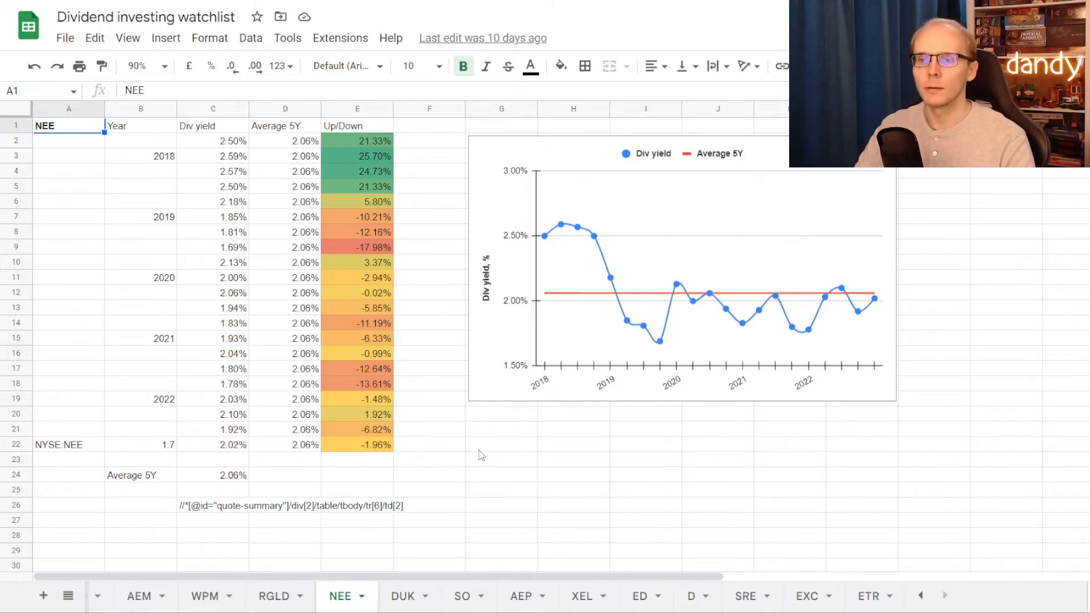
mouse_move(300, 253)
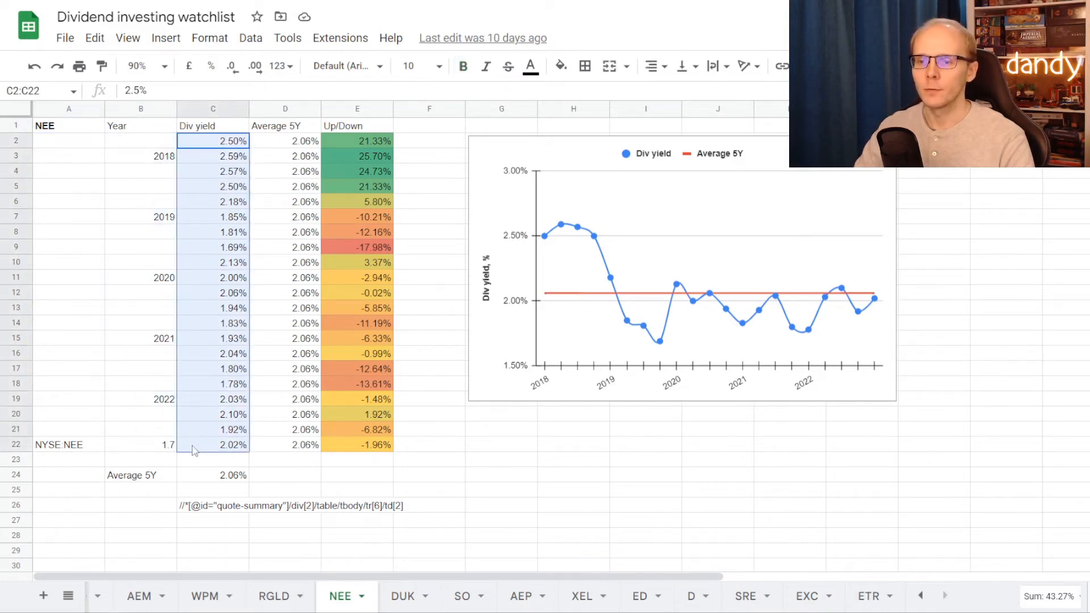
mouse_move(508, 501)
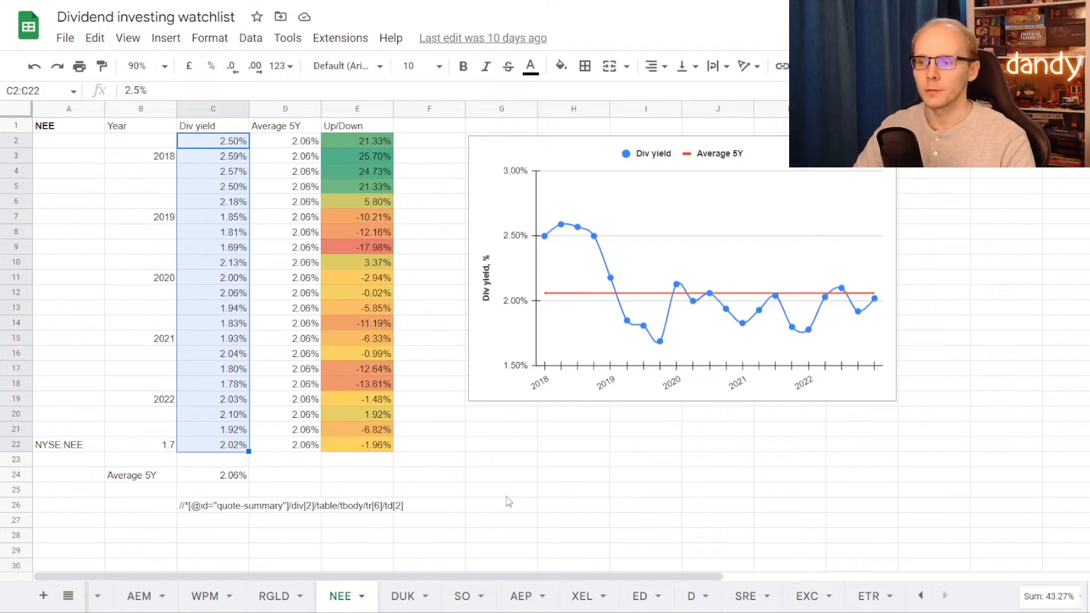
mouse_move(200, 482)
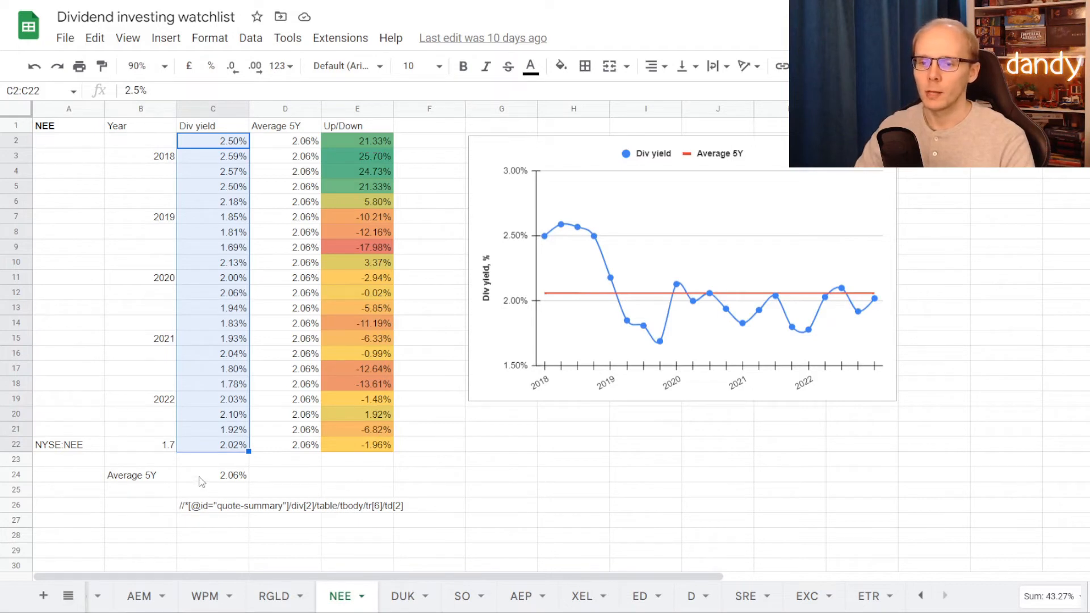
left_click(213, 474)
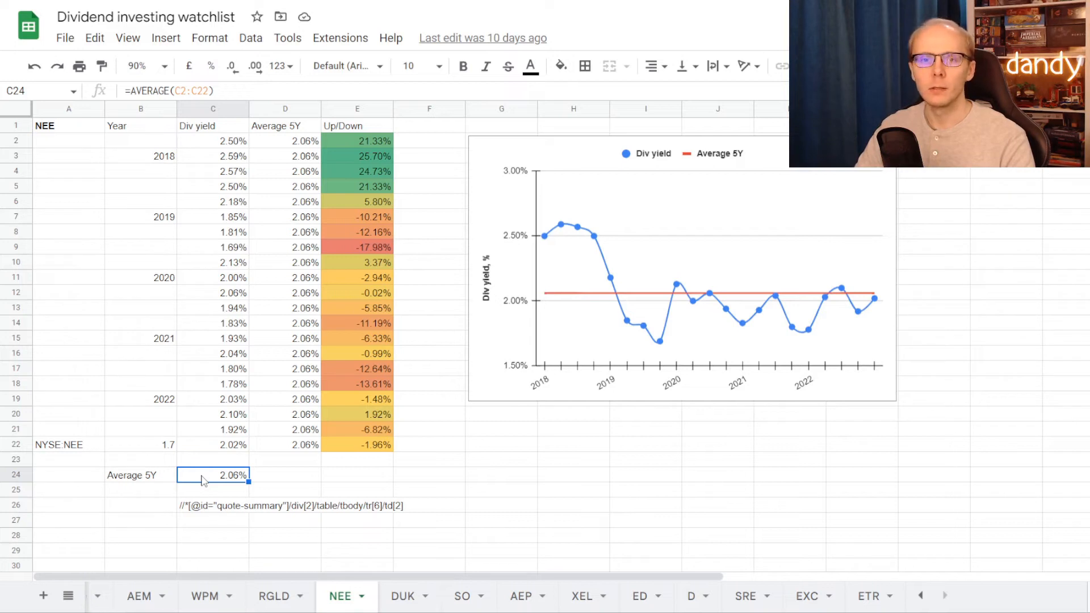
left_click(356, 155)
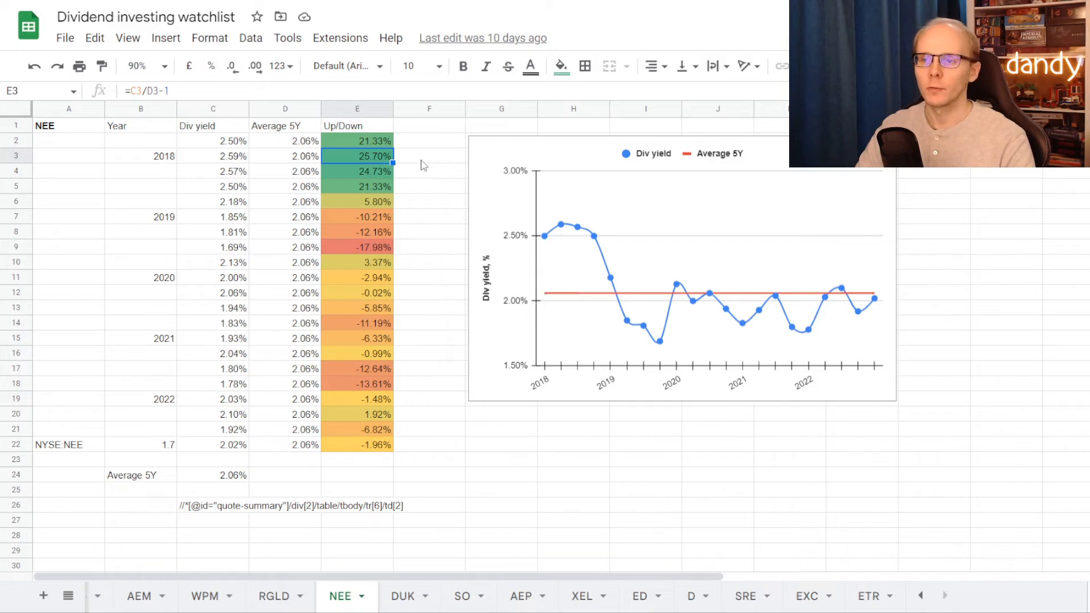
left_click(357, 247)
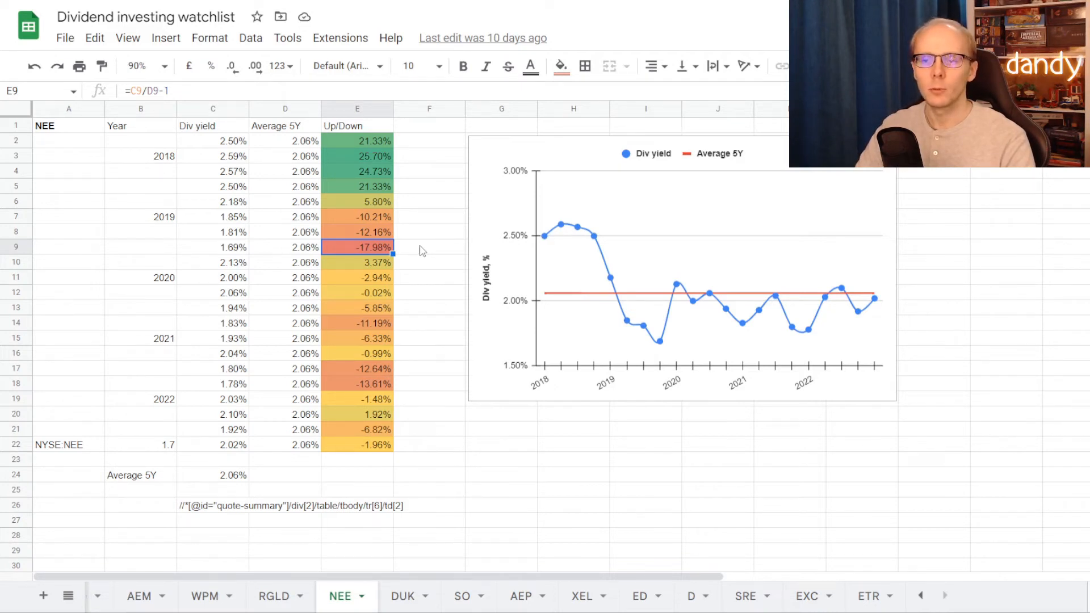
left_click(357, 444)
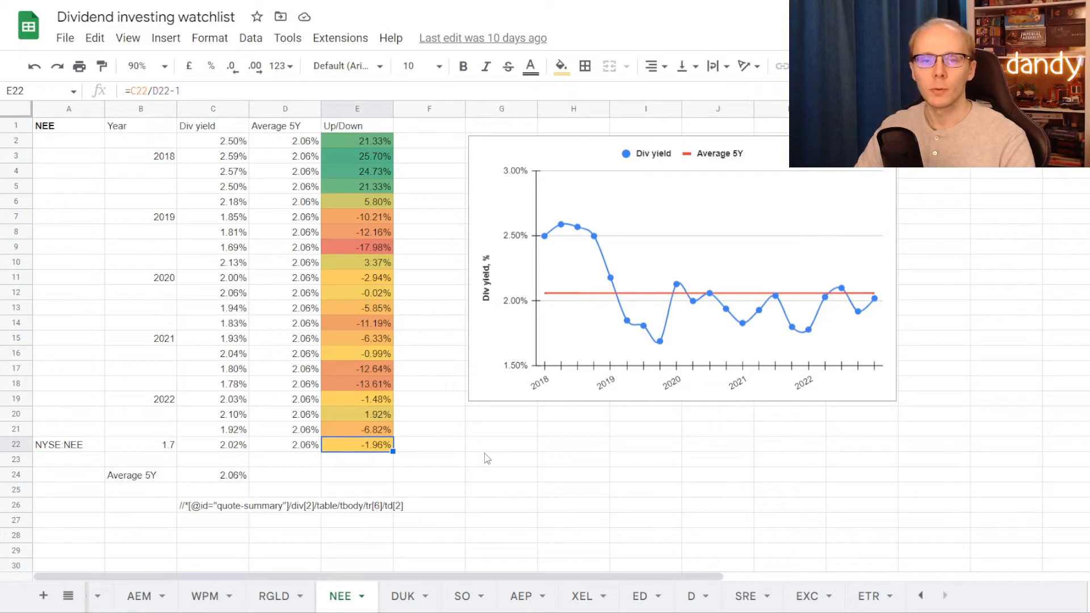
left_click(401, 596)
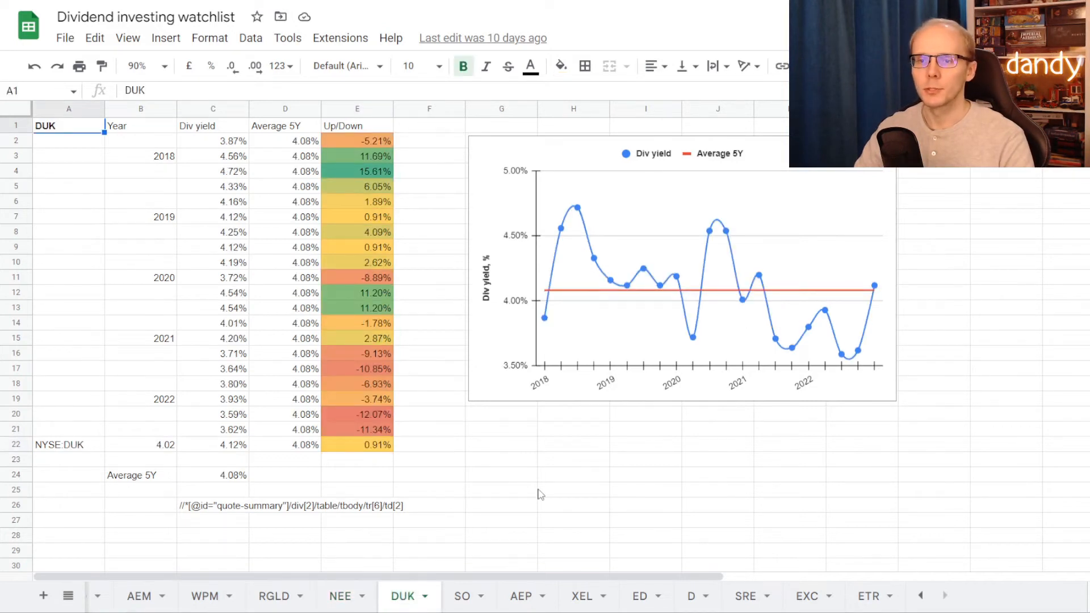
left_click_drag(212, 141, 212, 247)
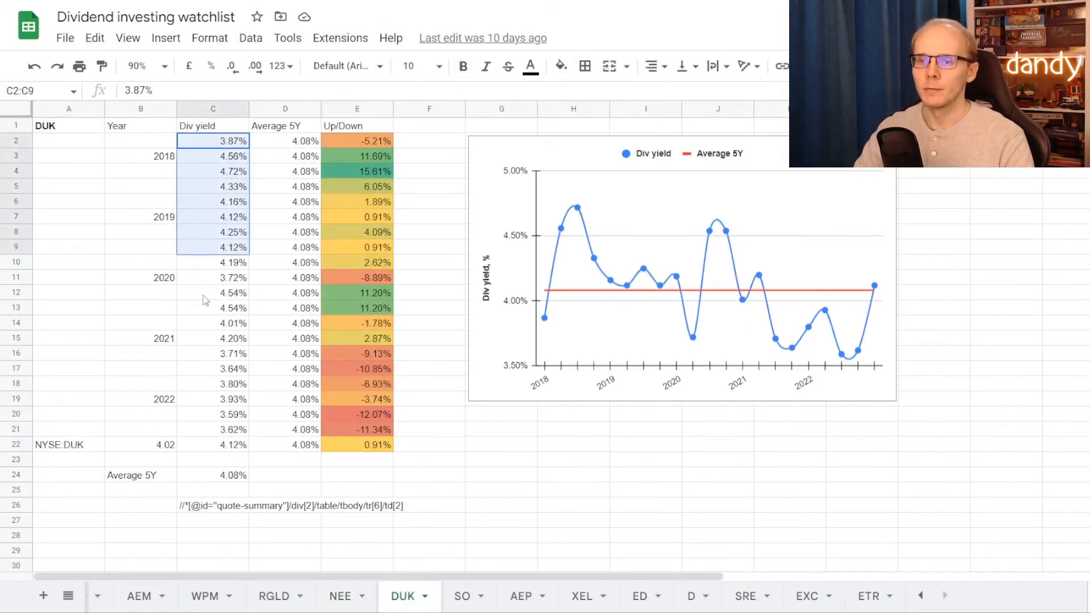
left_click(212, 444)
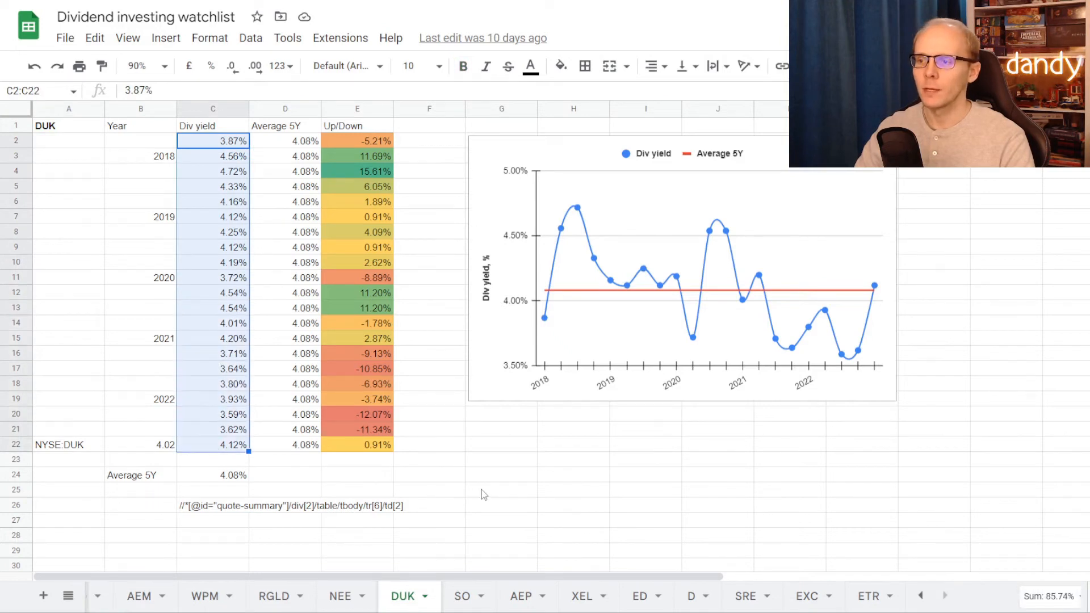
left_click(212, 475)
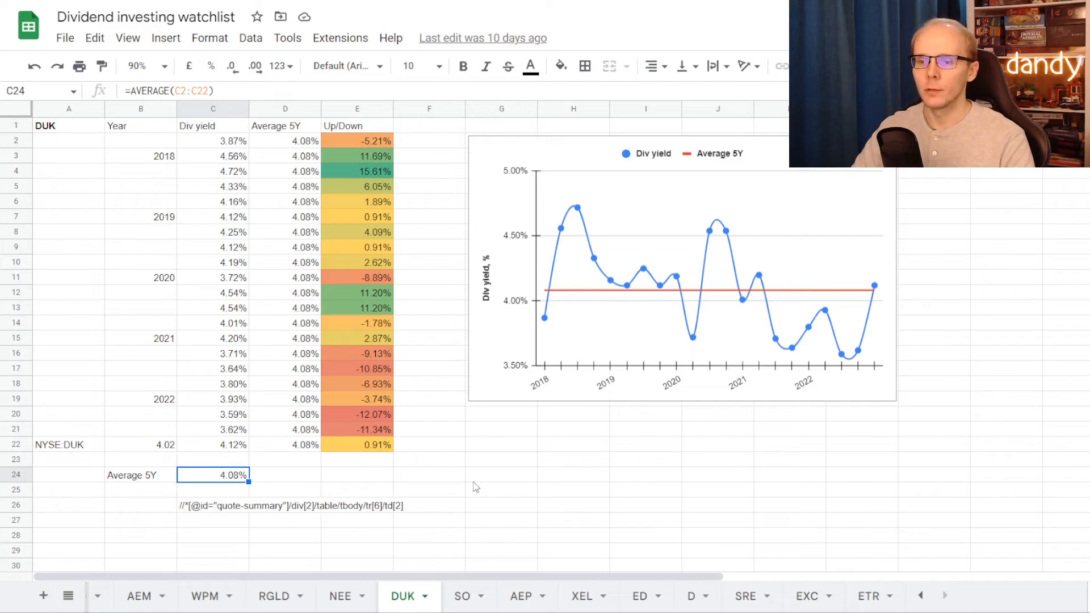
left_click(357, 171)
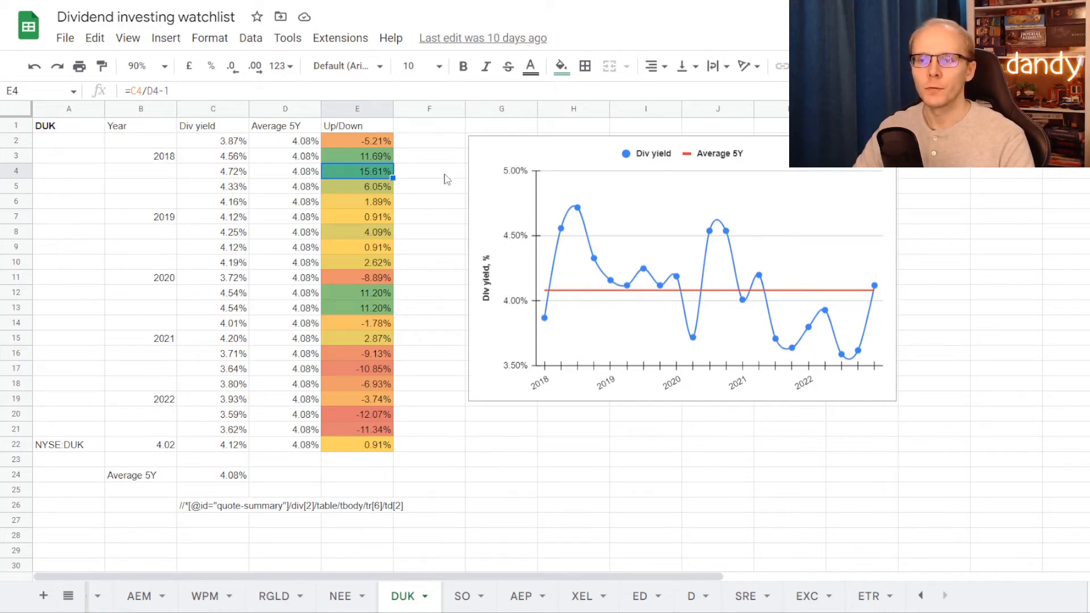
left_click(357, 415)
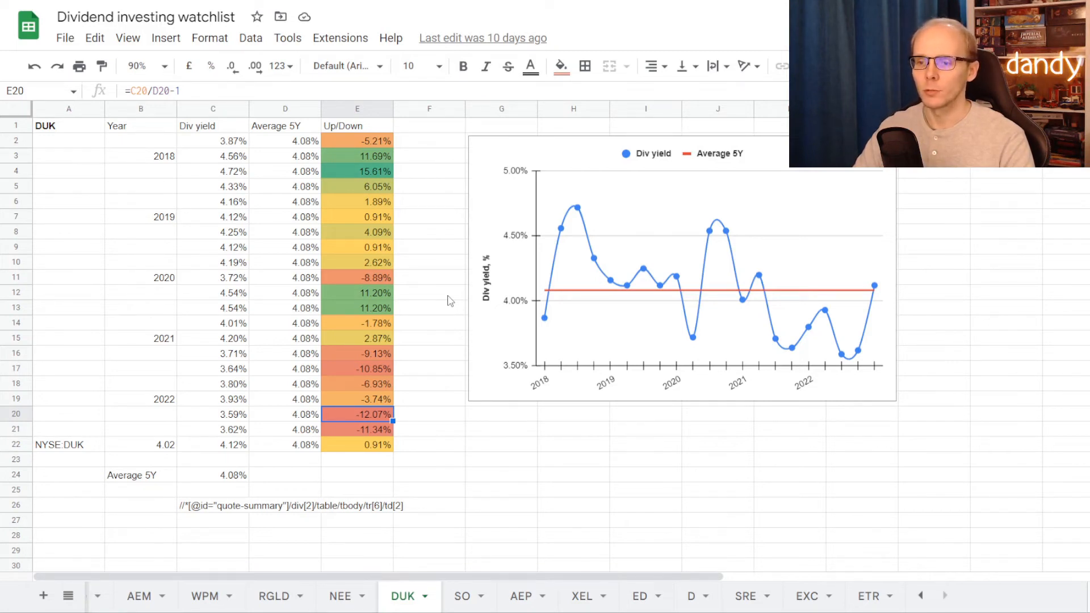
left_click(357, 445)
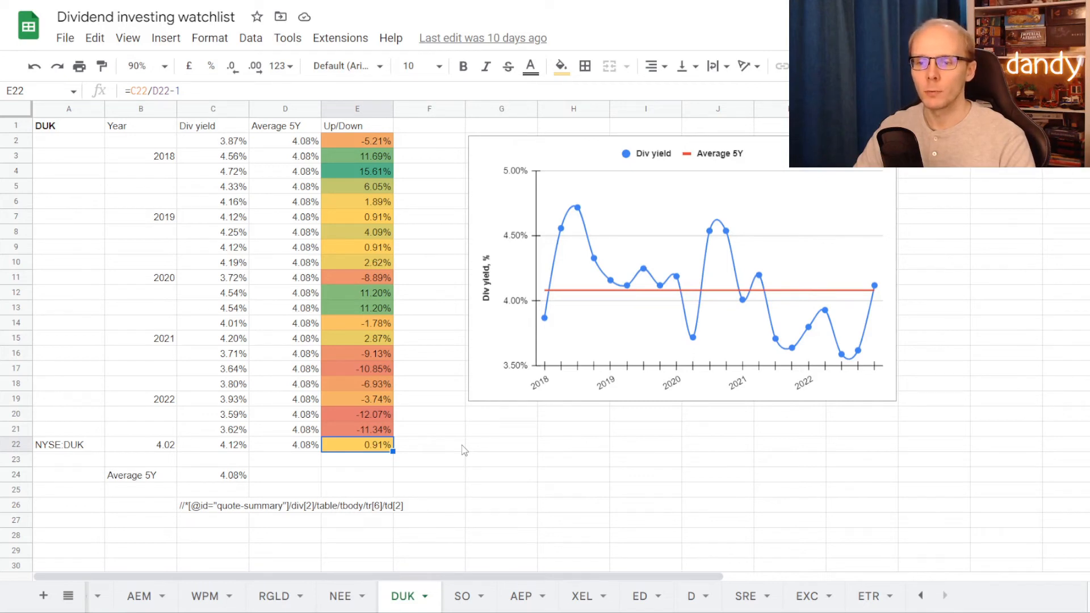
- Review SO's 4.30% five-year average yield and its 24.90%, -21.39% and -4.64% up/down values
left_click(461, 596)
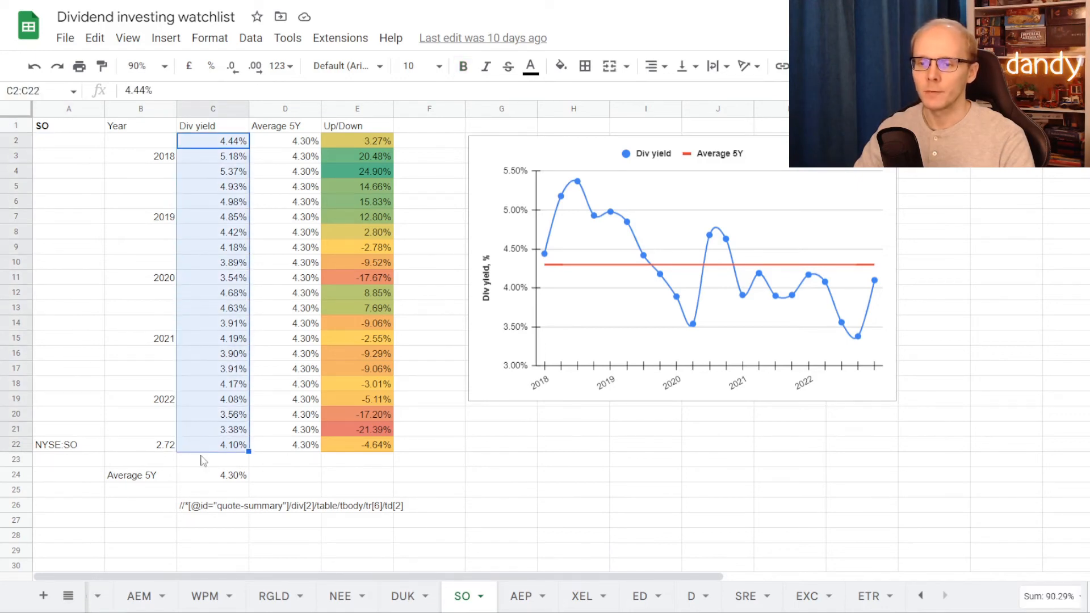
left_click(212, 475)
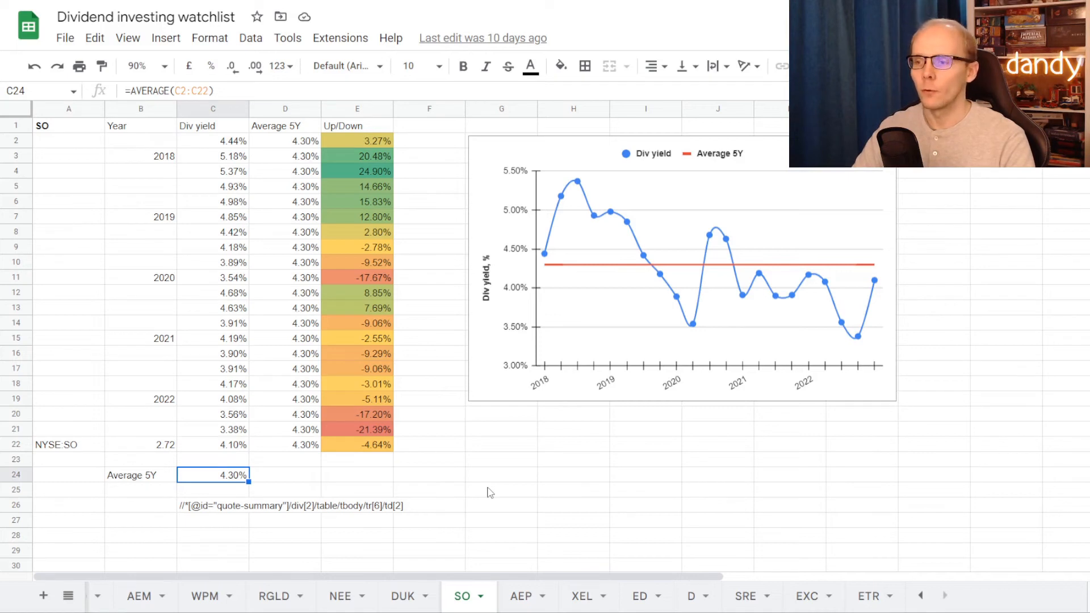
left_click(356, 172)
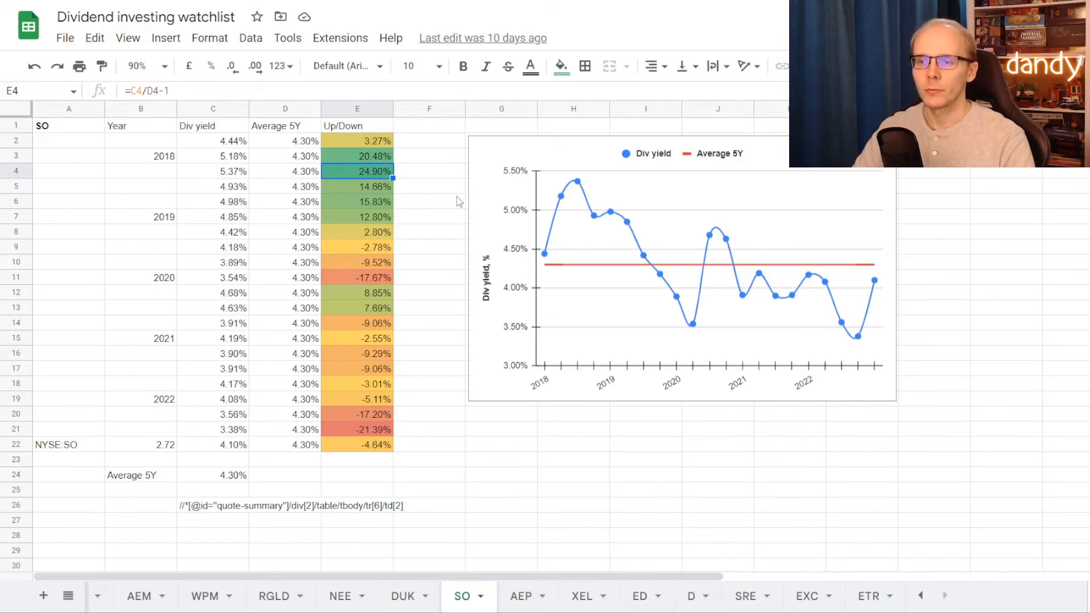
left_click(357, 430)
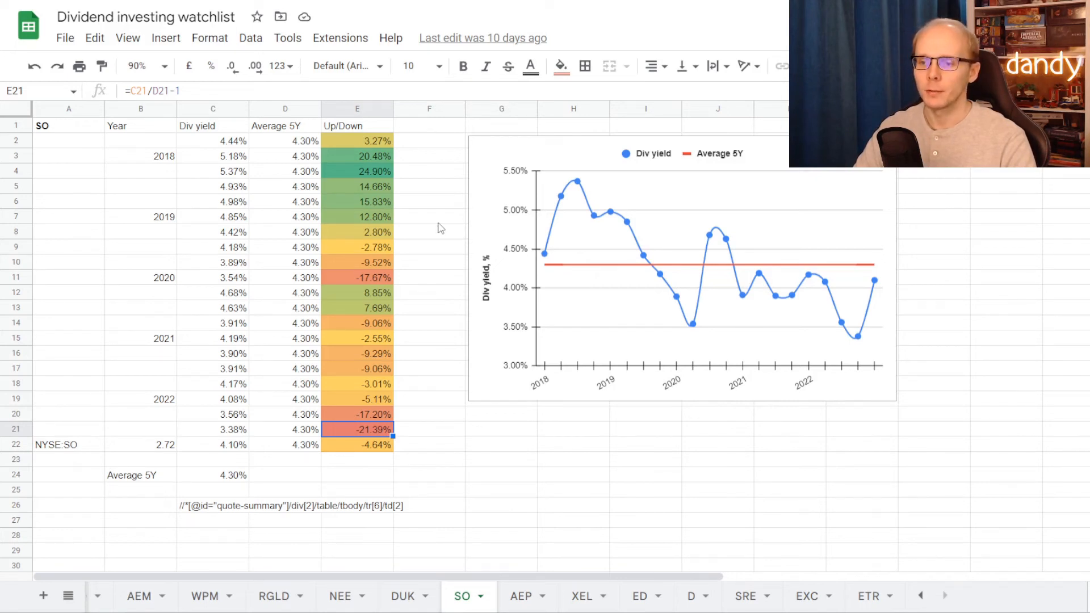
left_click(357, 445)
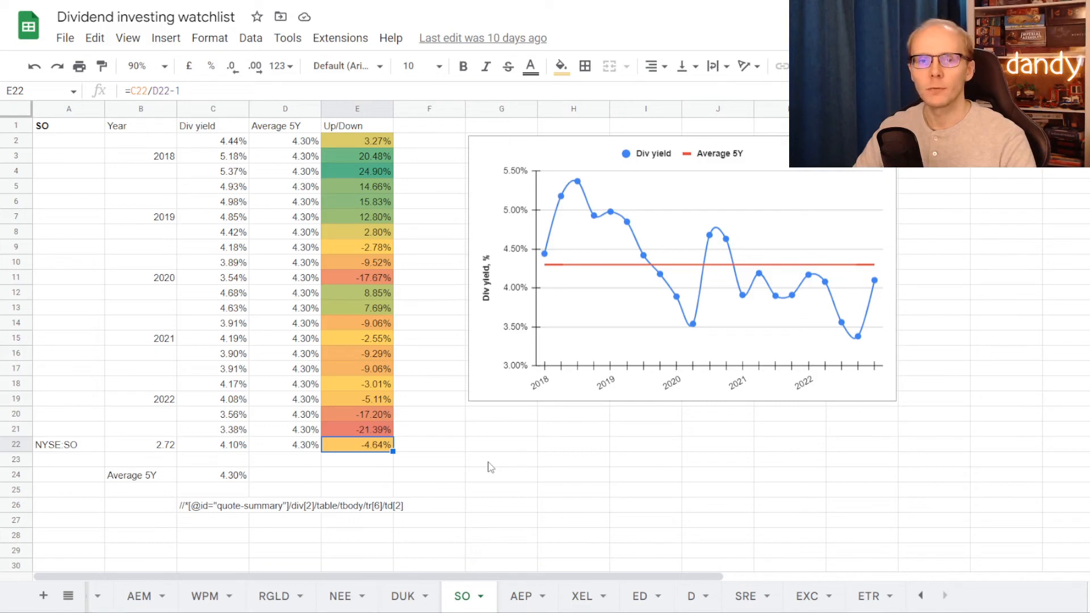
mouse_move(568, 488)
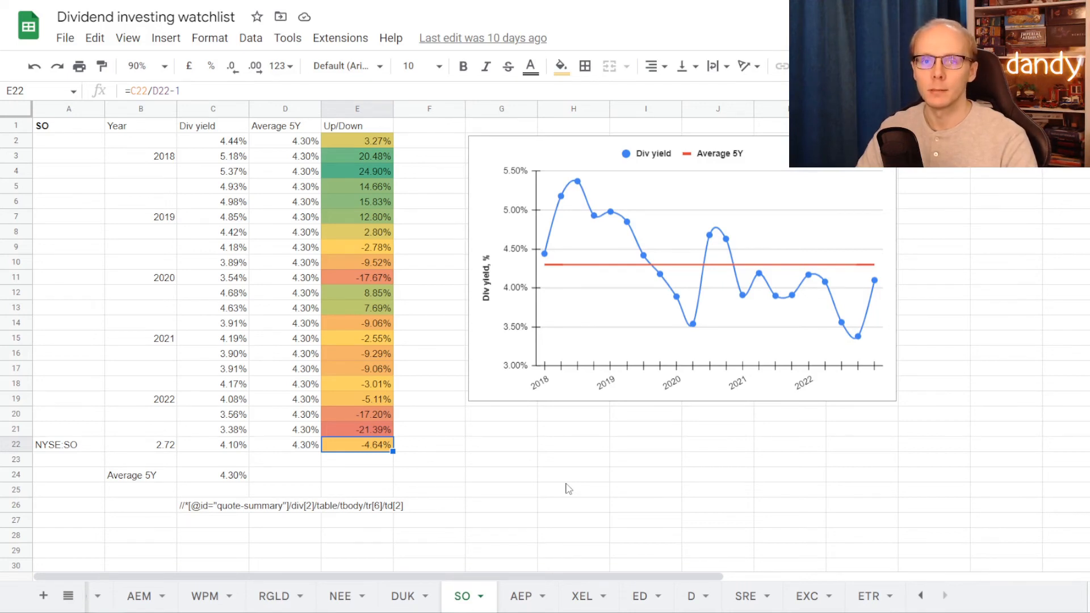
- Shade green SO's 4.10% yield, NEE's 54.84% payout and 8.90% CAGR, DUK's 0.91% yield-vs-average
left_click(139, 597)
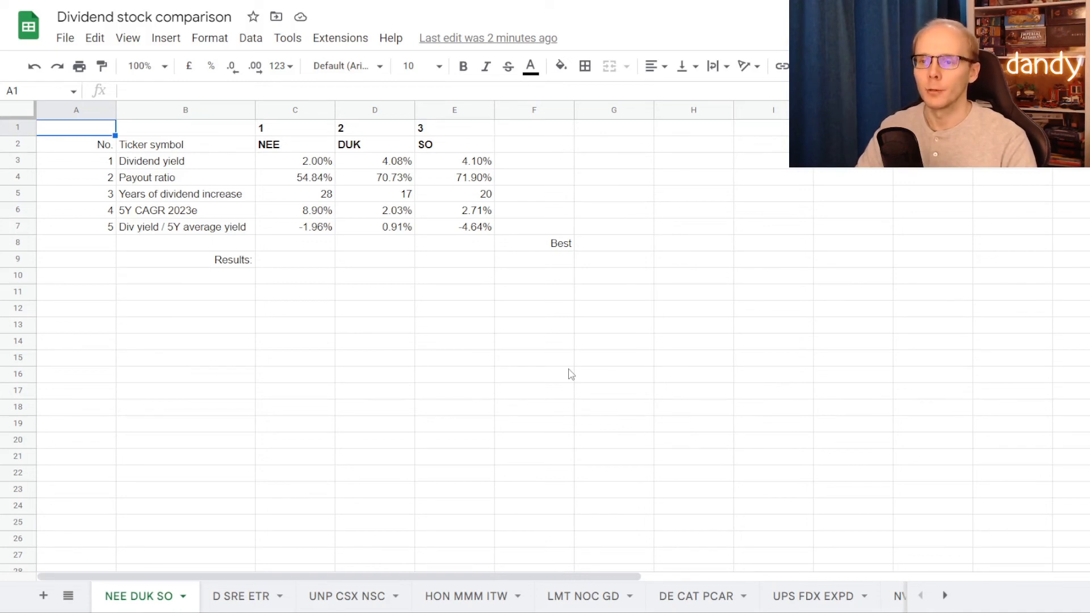
left_click(454, 160)
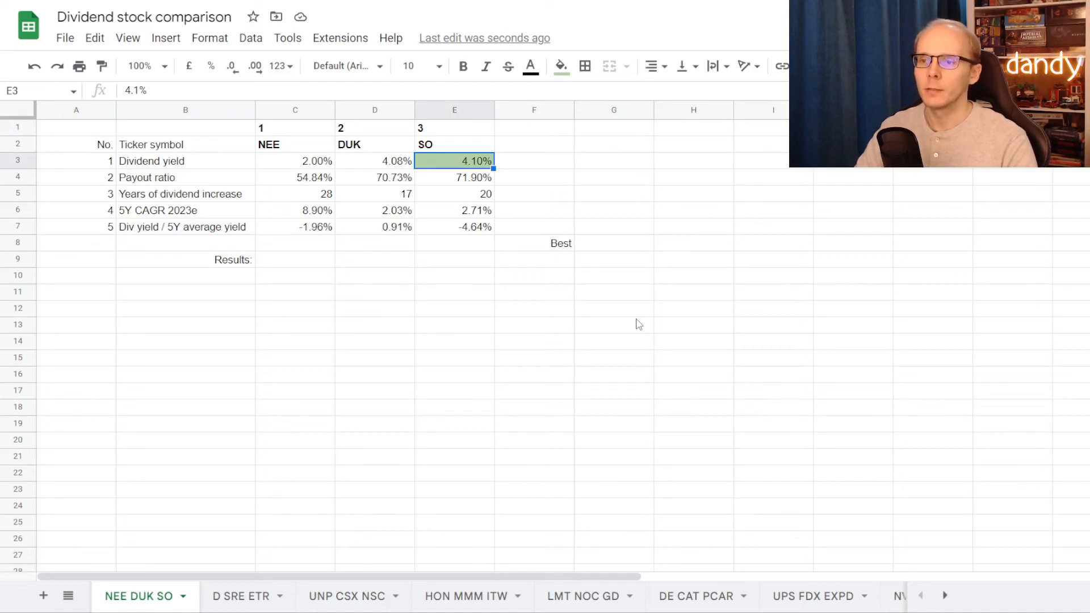
left_click(294, 177)
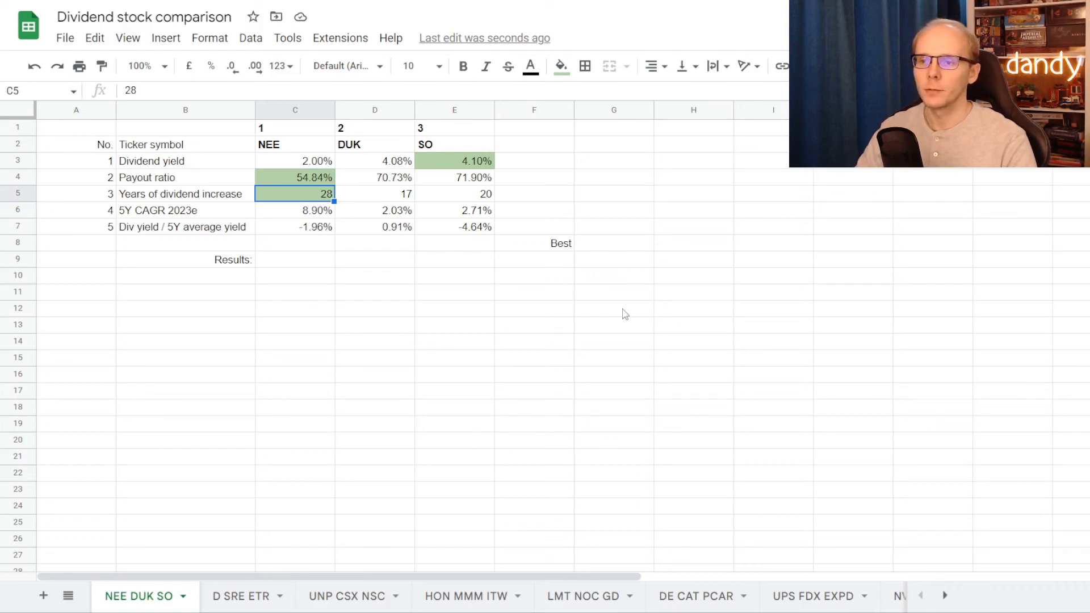
left_click(296, 210)
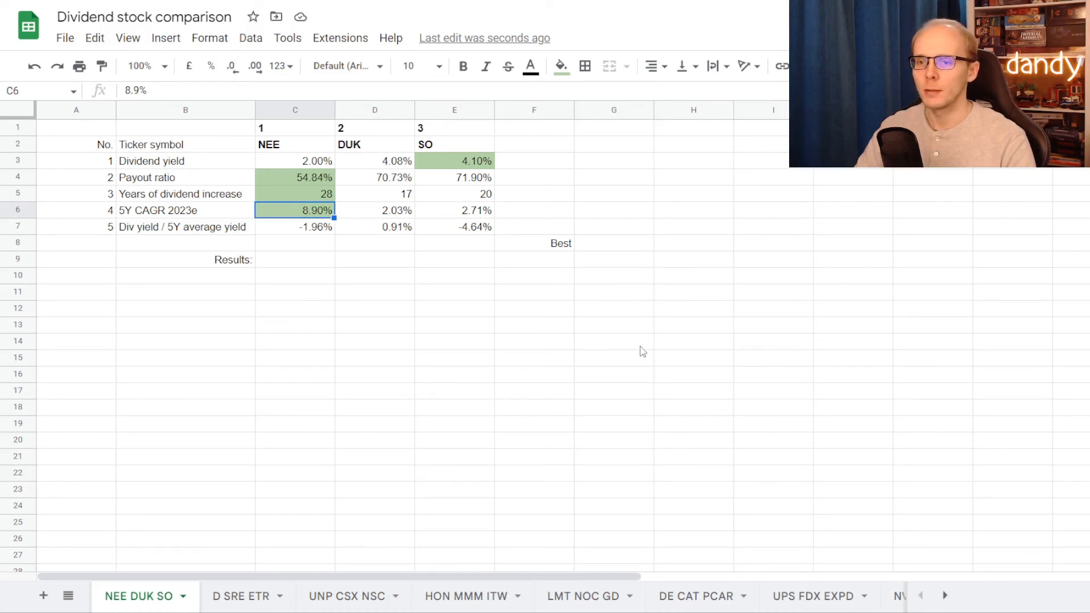
left_click(375, 227)
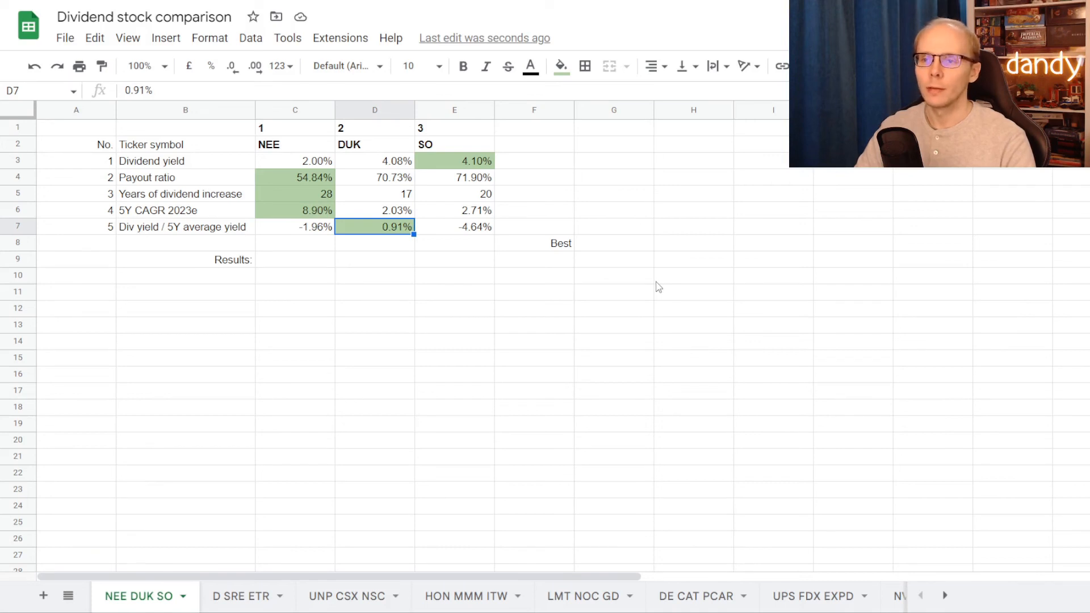